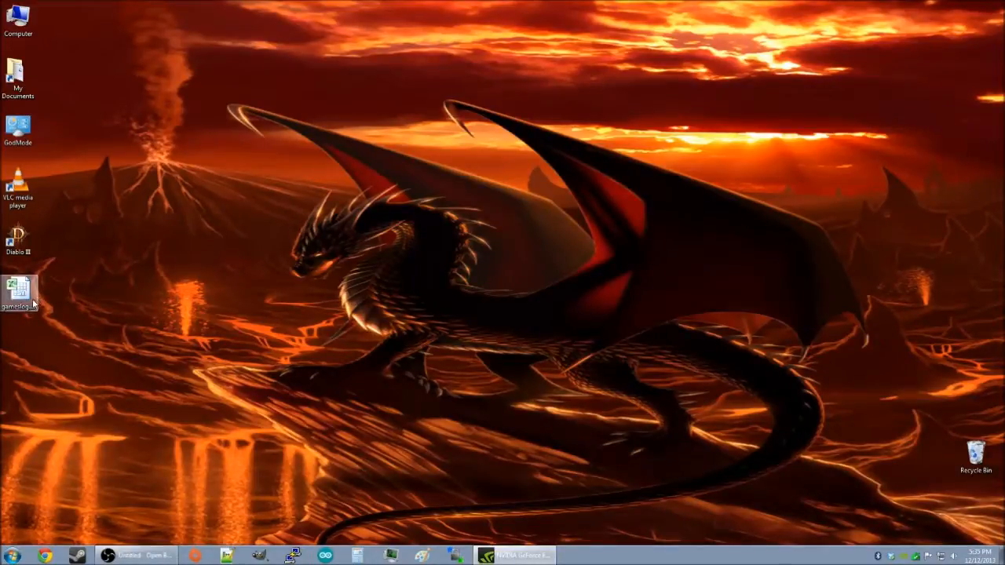
{"action": "mouse_move", "coordinate": [33, 314]}
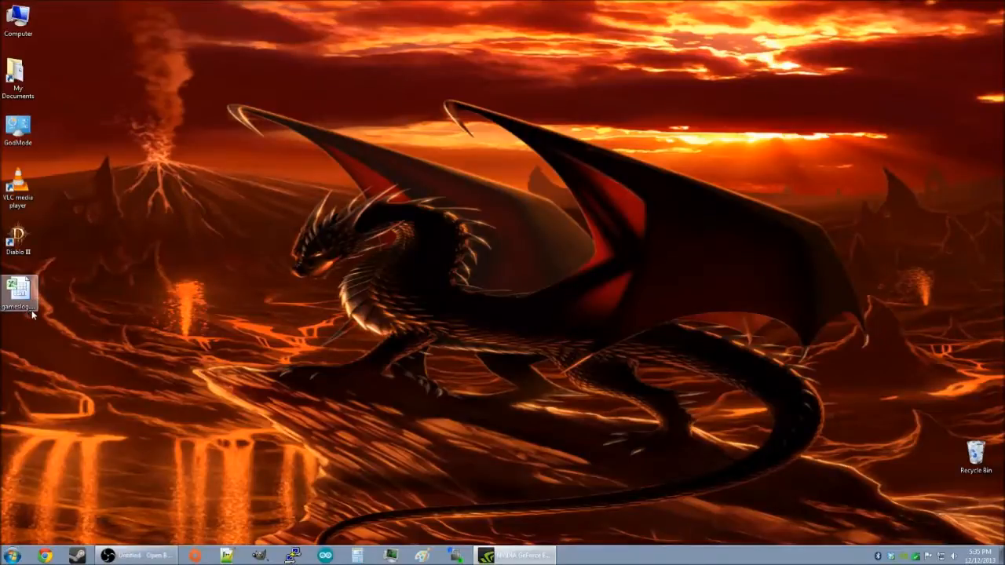
- Open gameslog.xlsx from the desktop and select a cell in the 2013 games list
{"action": "double_click", "coordinate": [17, 289]}
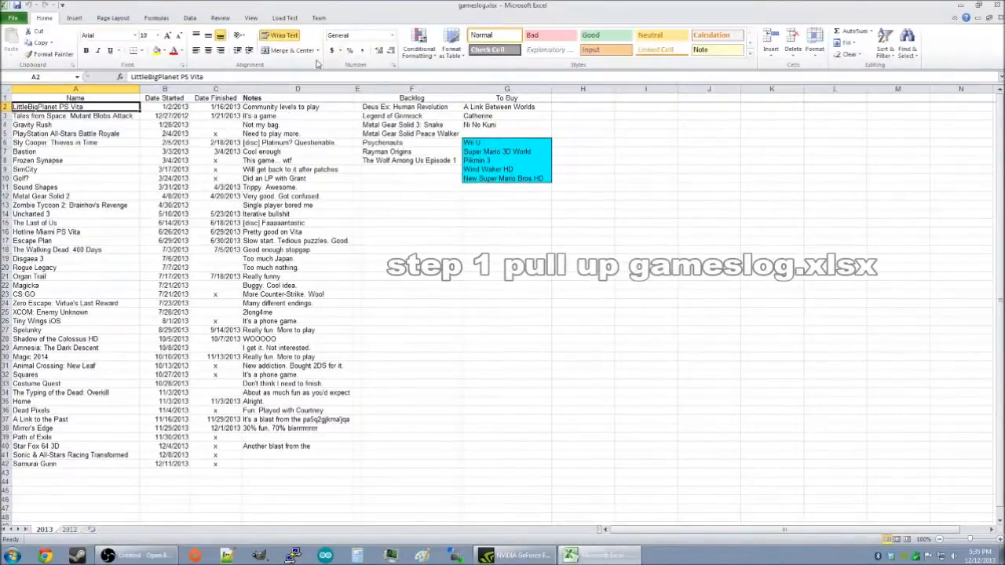
{"action": "mouse_move", "coordinate": [91, 97]}
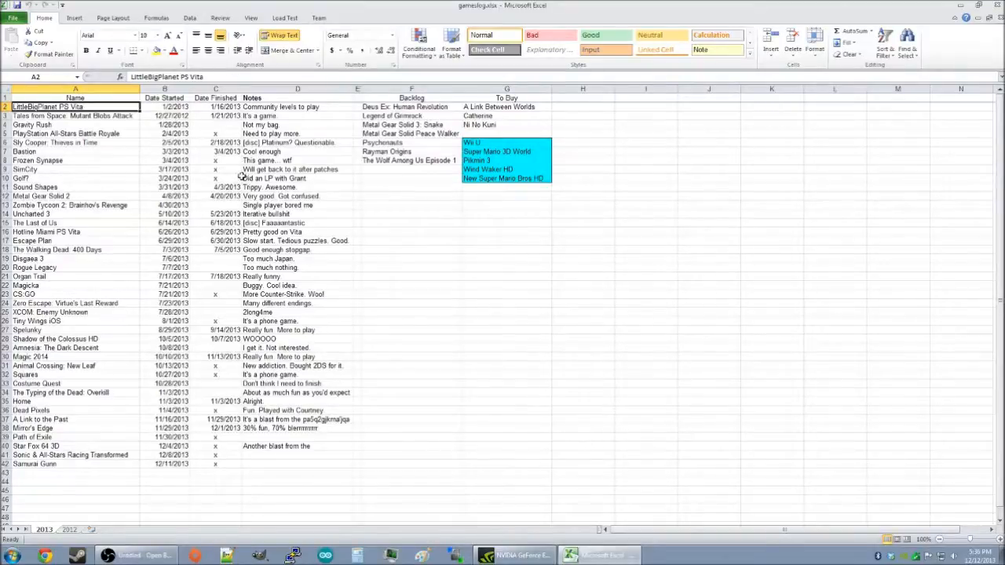
{"action": "left_click", "coordinate": [297, 187]}
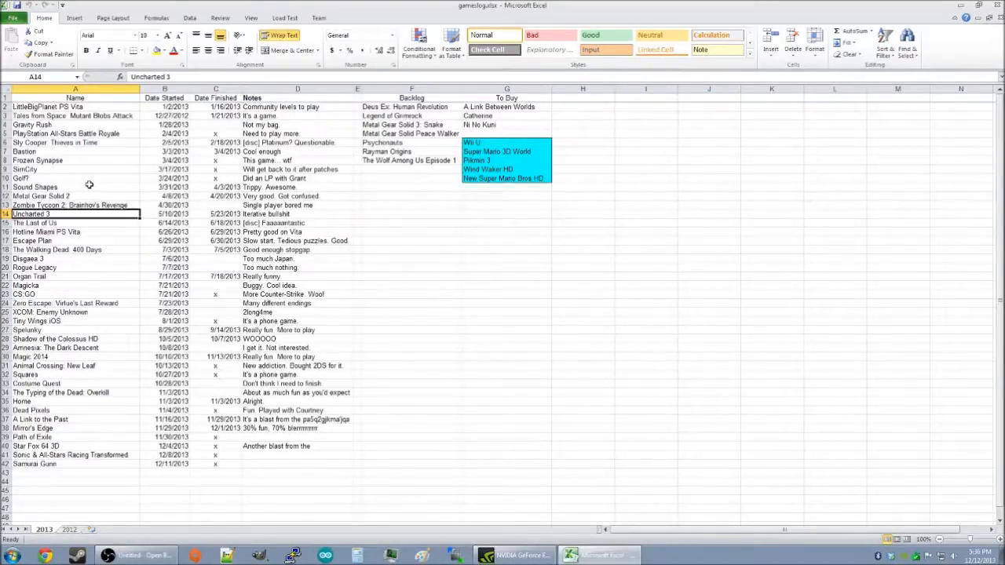
{"action": "mouse_move", "coordinate": [93, 142]}
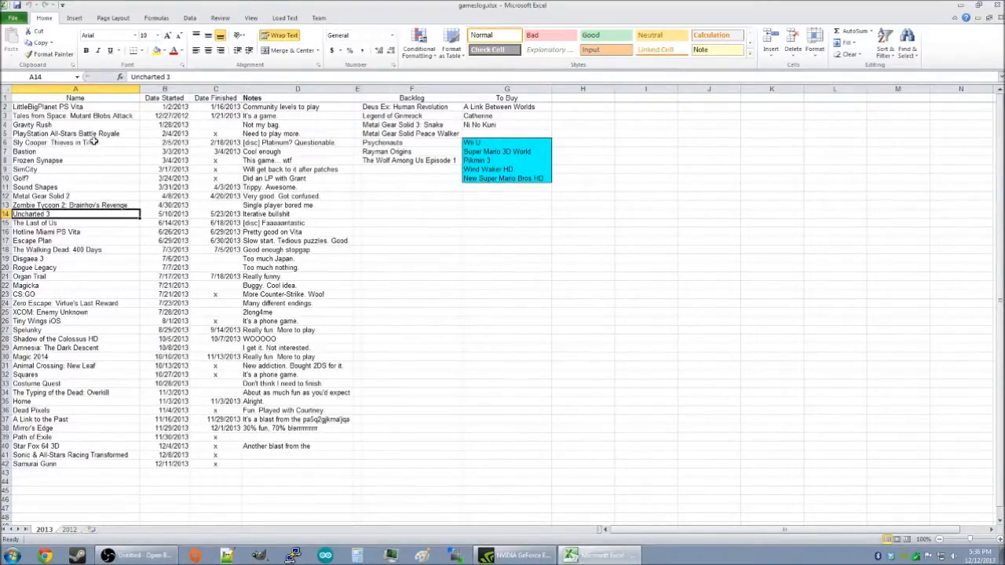
- Insert a new first column before Name for the 'came out in 2013?' question and widen it
{"action": "left_click", "coordinate": [75, 88]}
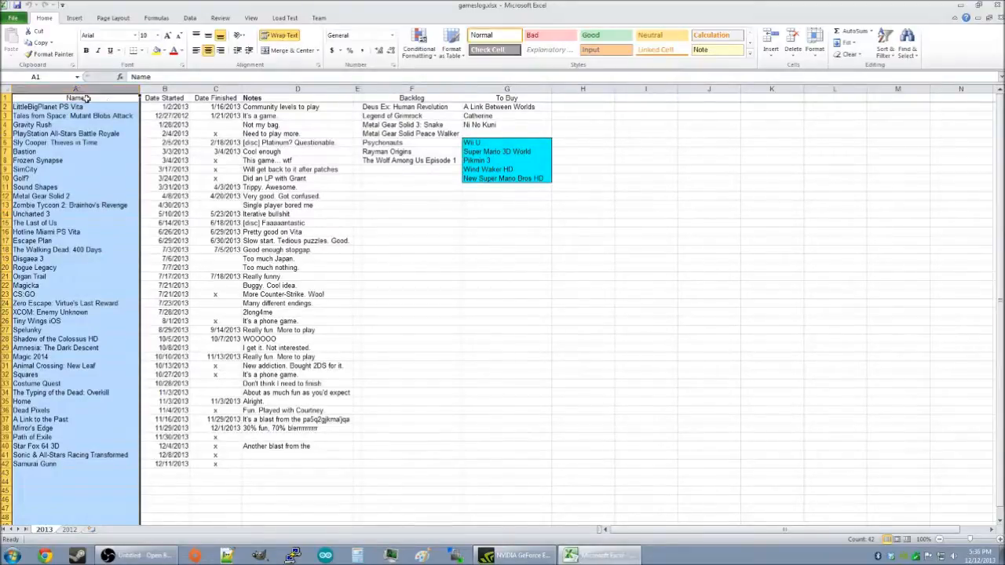
{"action": "left_click", "coordinate": [770, 44]}
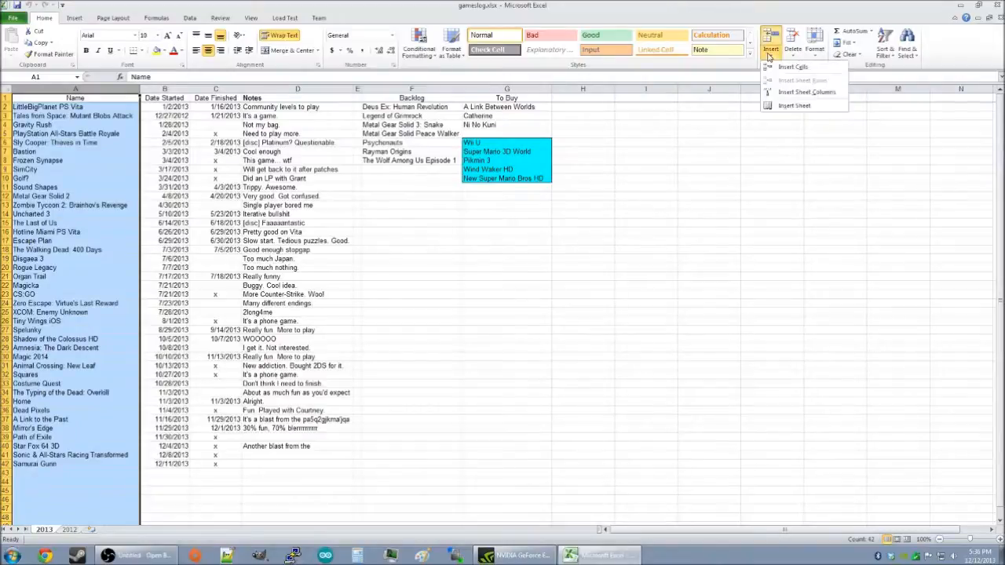
{"action": "mouse_move", "coordinate": [788, 97]}
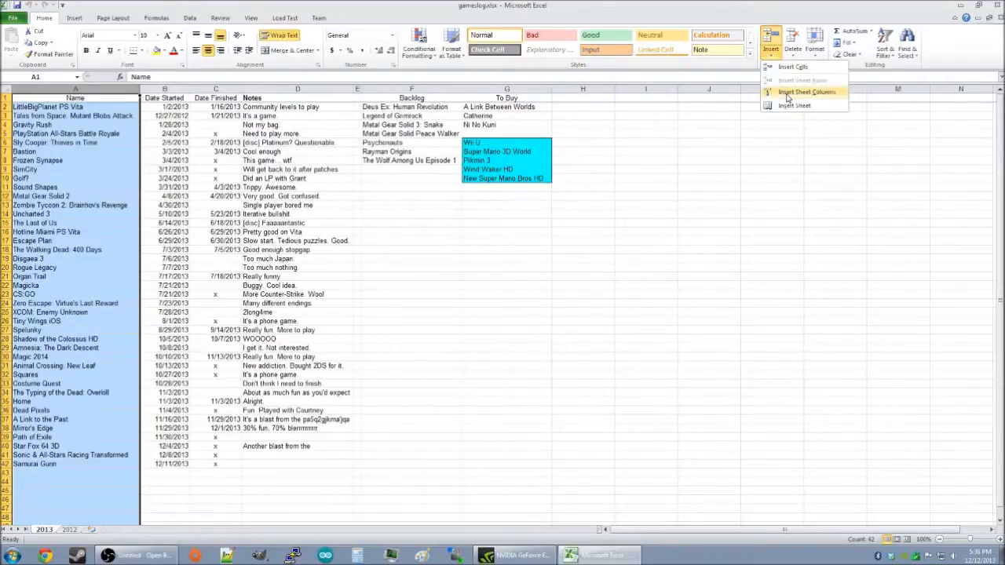
{"action": "left_click", "coordinate": [807, 91]}
{"action": "type", "text": "did this game come"}
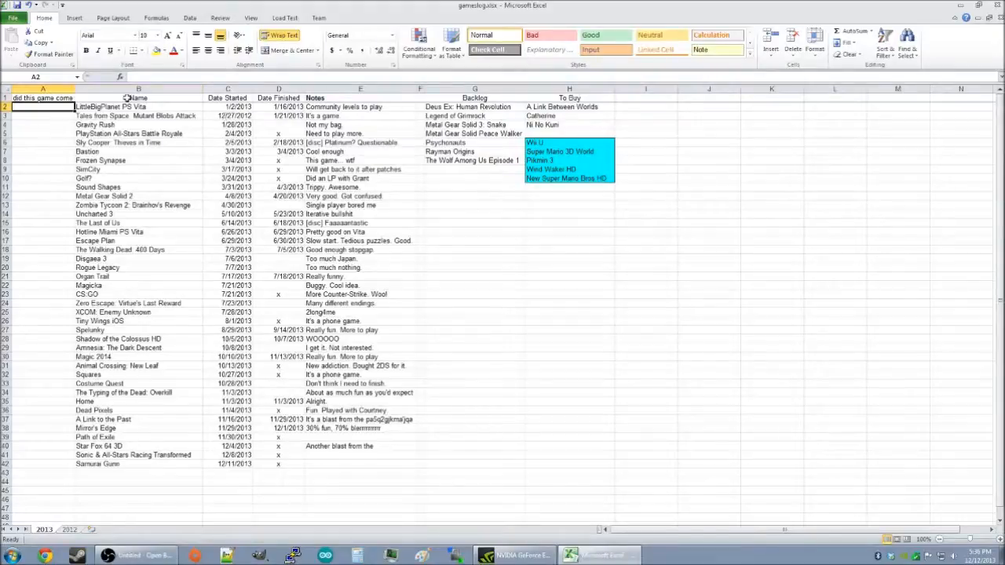
{"action": "left_click_drag", "start_coordinate": [121, 98], "coordinate": [101, 98]}
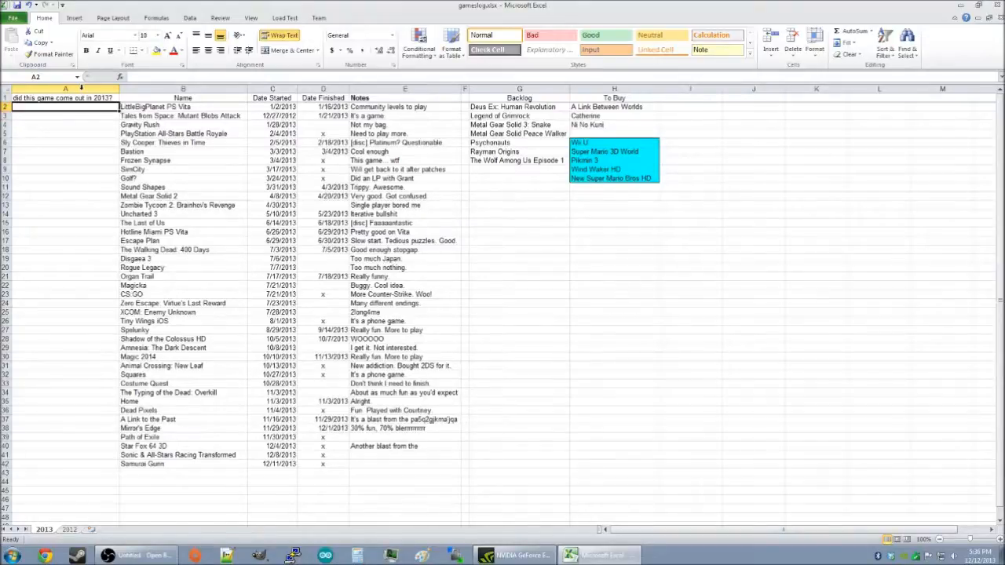
- Enter y beside each 2013 release, including The Last of Us and Star Fox 64 3D
{"action": "left_click", "coordinate": [64, 117]}
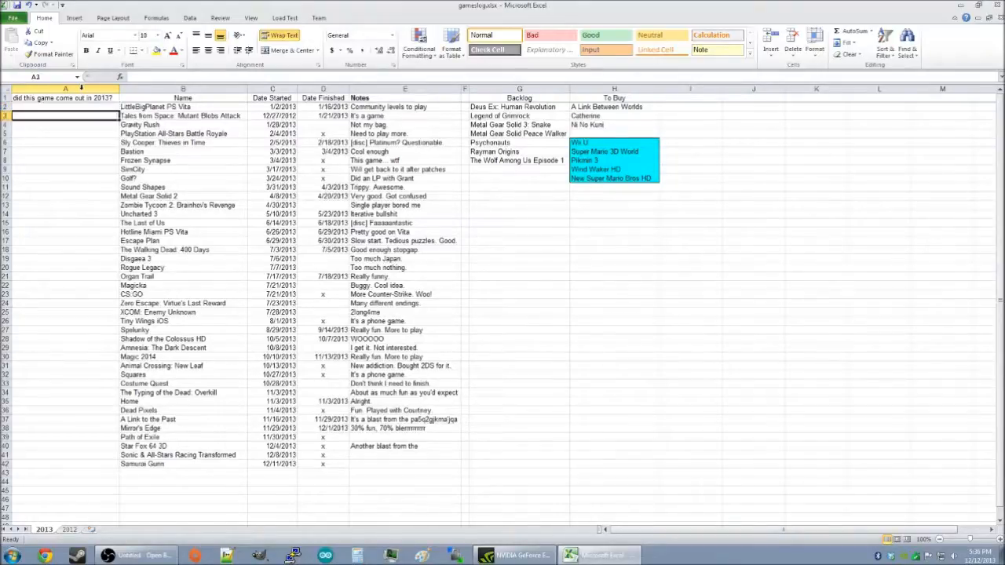
{"action": "left_click", "coordinate": [183, 107]}
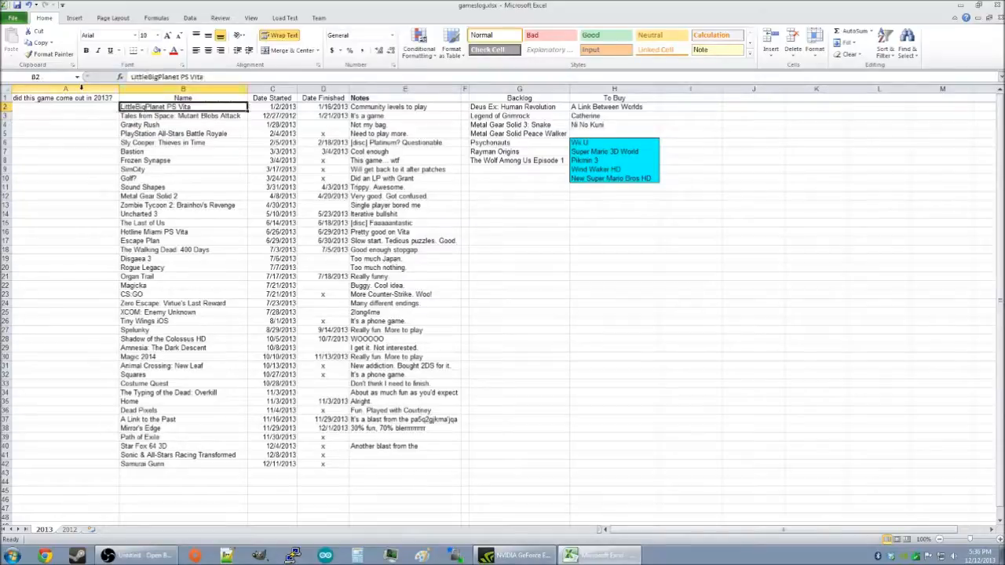
{"action": "left_click", "coordinate": [182, 116]}
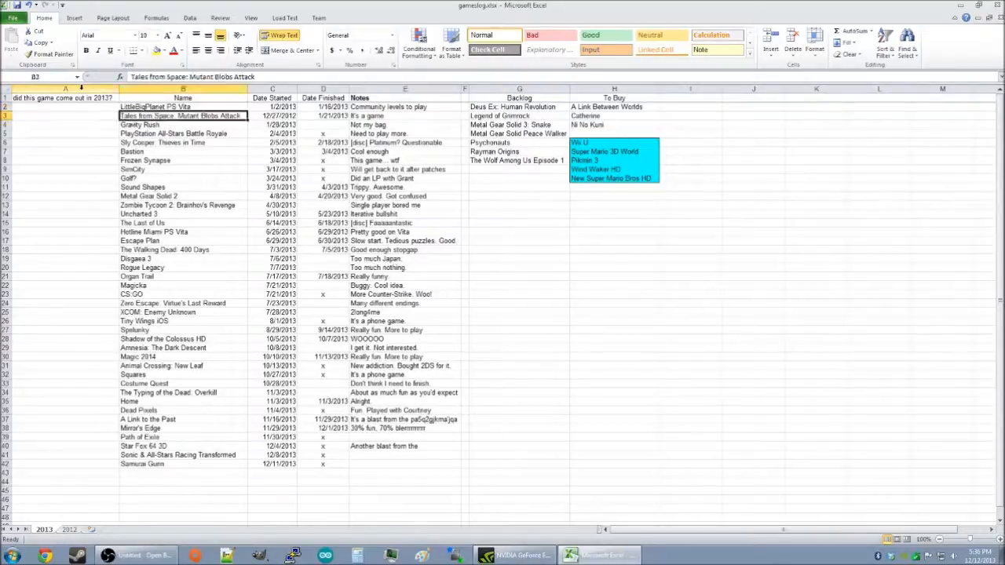
{"action": "left_click", "coordinate": [65, 124]}
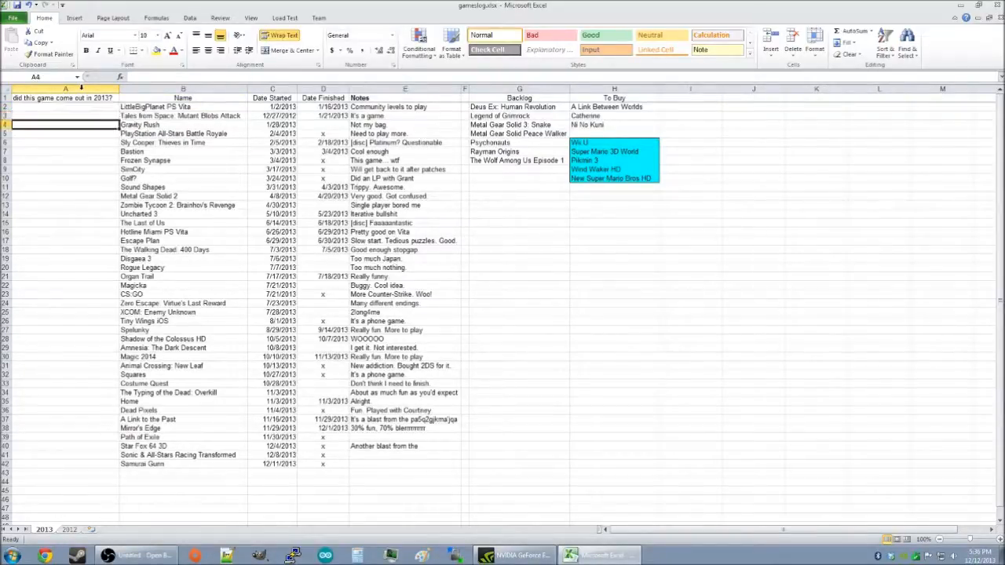
{"action": "left_click", "coordinate": [66, 141]}
{"action": "type", "text": "y"}
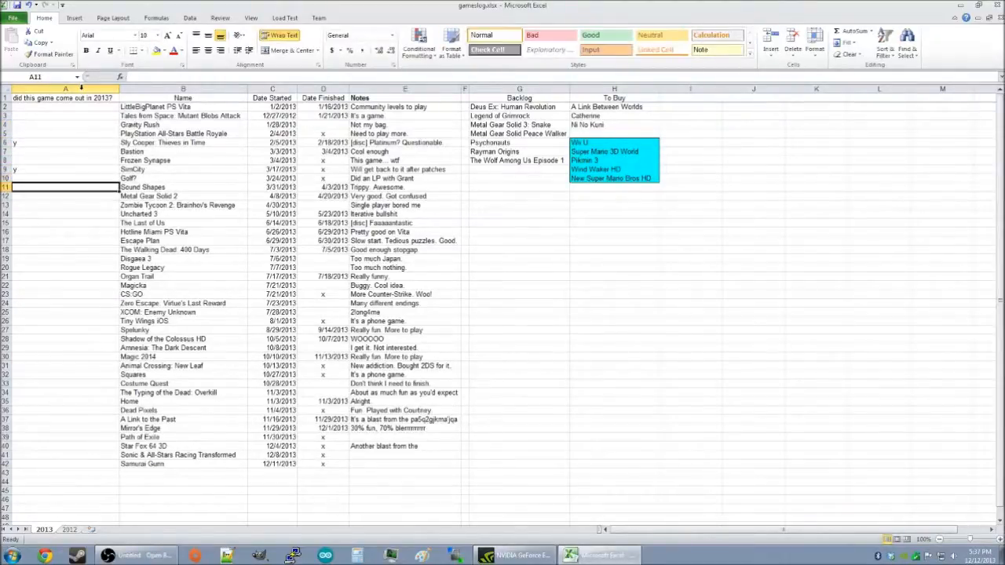
{"action": "left_click", "coordinate": [66, 204]}
{"action": "type", "text": "y"}
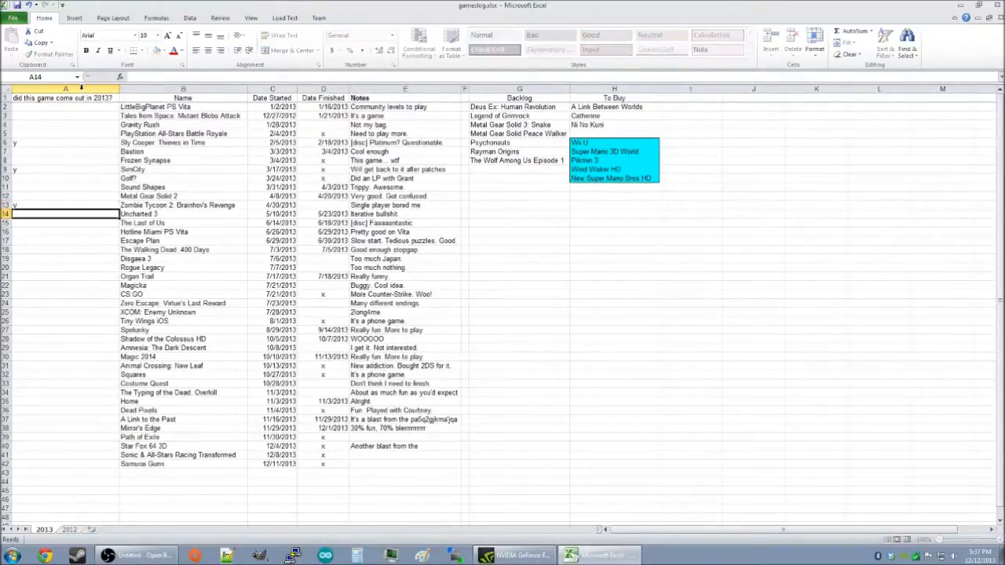
{"action": "left_click", "coordinate": [182, 214]}
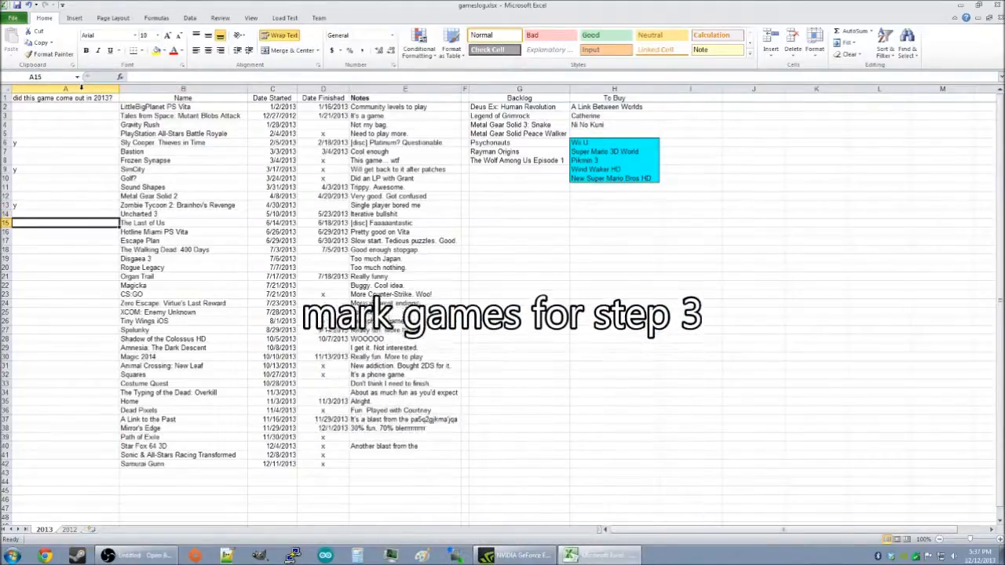
{"action": "left_click", "coordinate": [66, 230]}
{"action": "type", "text": "y"}
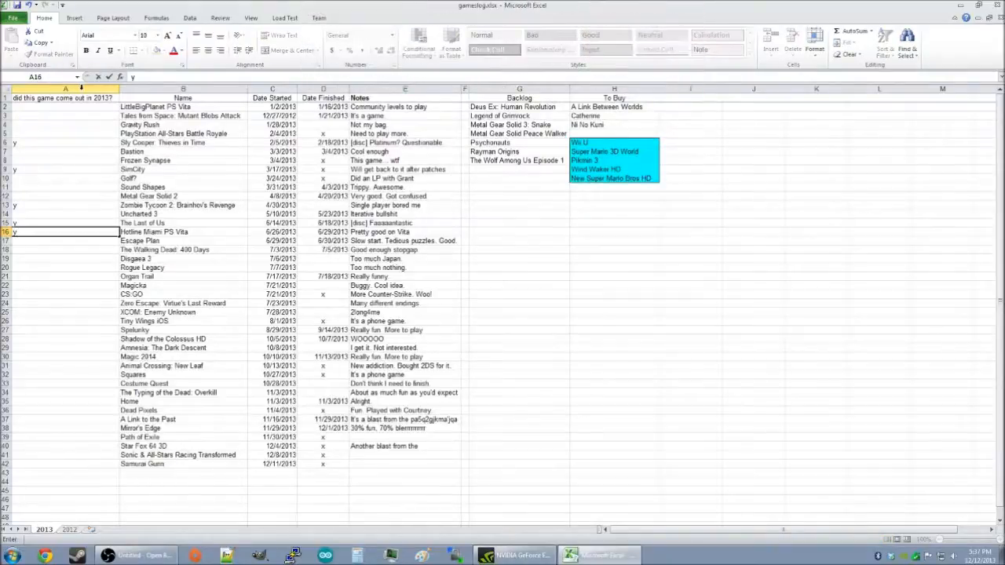
{"action": "left_click", "coordinate": [64, 446]}
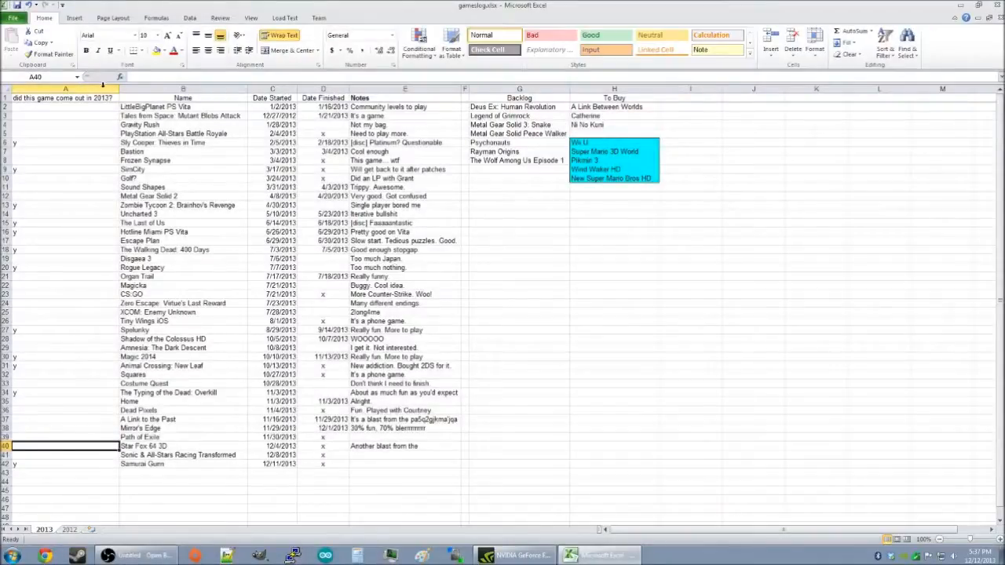
{"action": "left_click", "coordinate": [66, 98]}
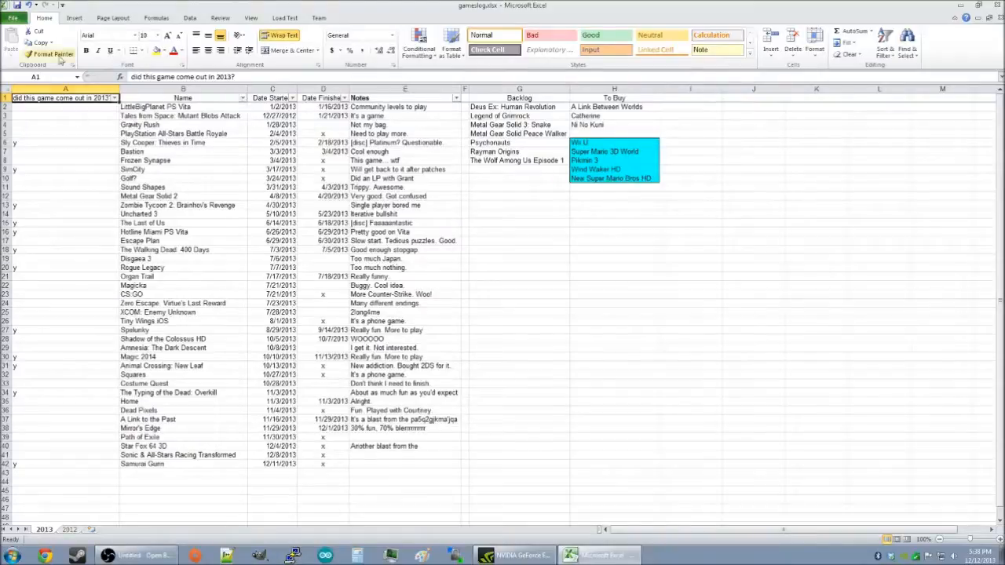
- Filter column A to only the rows marked y and select the visible game rows
{"action": "left_click", "coordinate": [116, 97]}
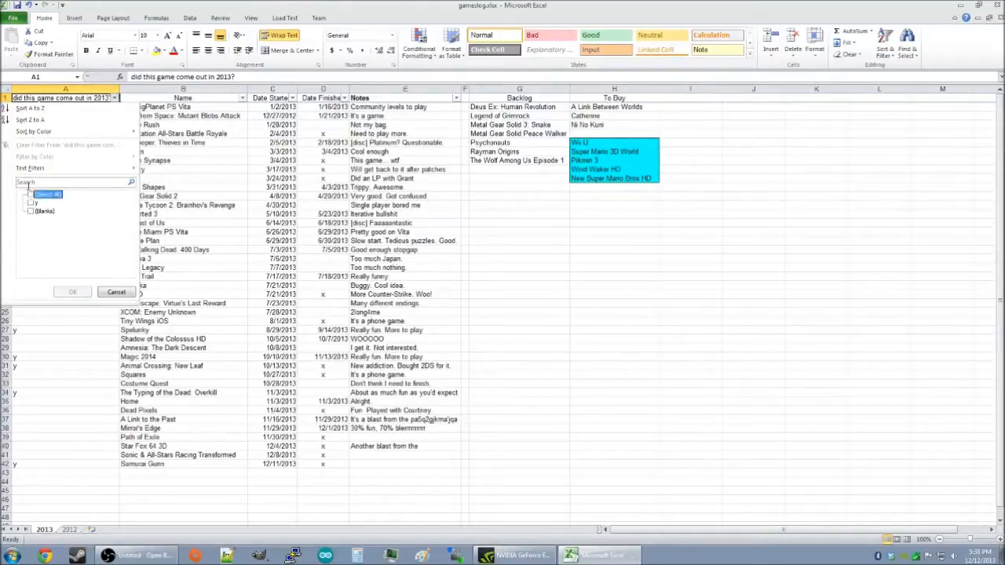
{"action": "left_click", "coordinate": [72, 290]}
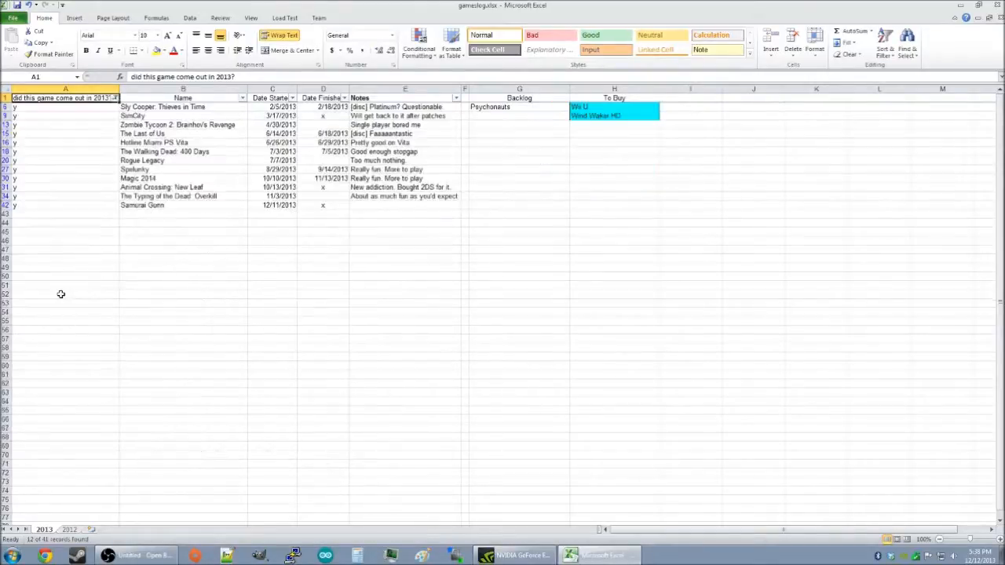
{"action": "left_click", "coordinate": [66, 276]}
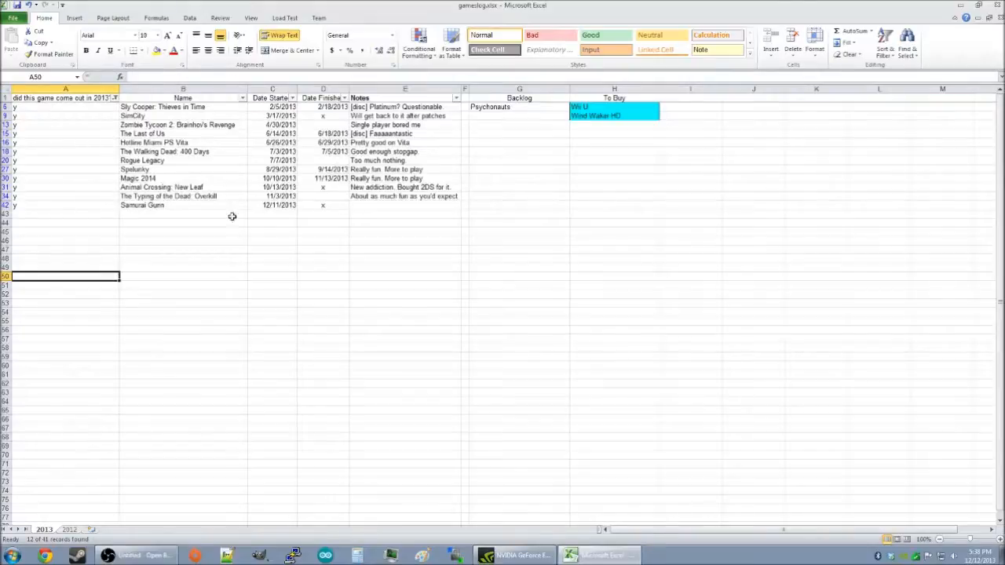
{"action": "left_click", "coordinate": [4, 107]}
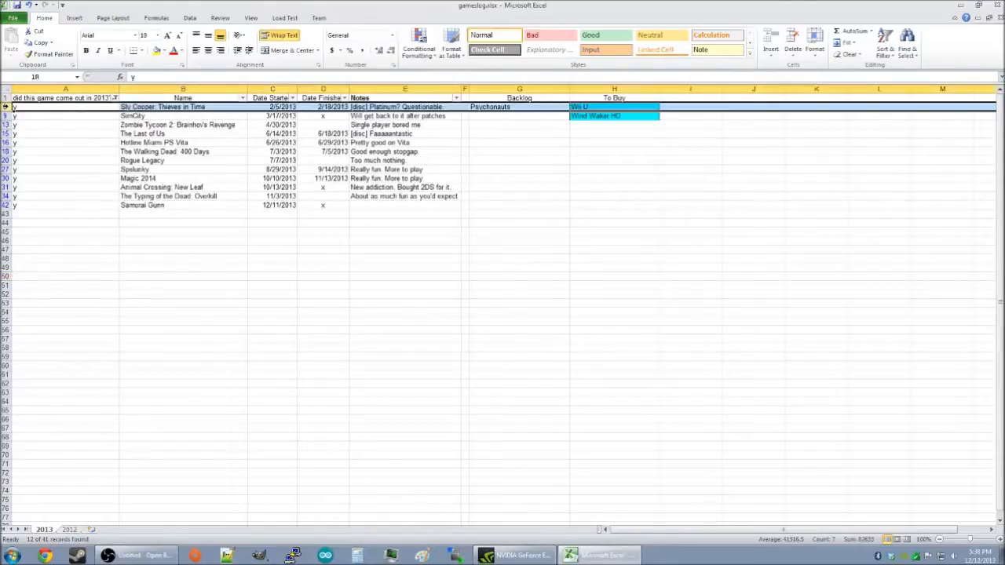
{"action": "left_click", "coordinate": [154, 141]}
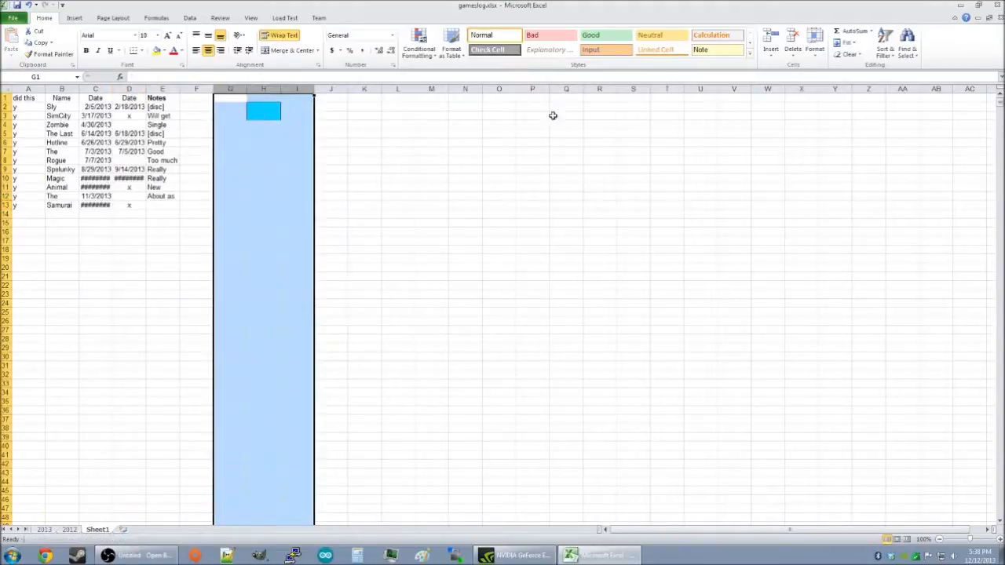
- AutoFit the copied columns on the new sheet so titles and dates show fully
{"action": "left_click", "coordinate": [465, 160]}
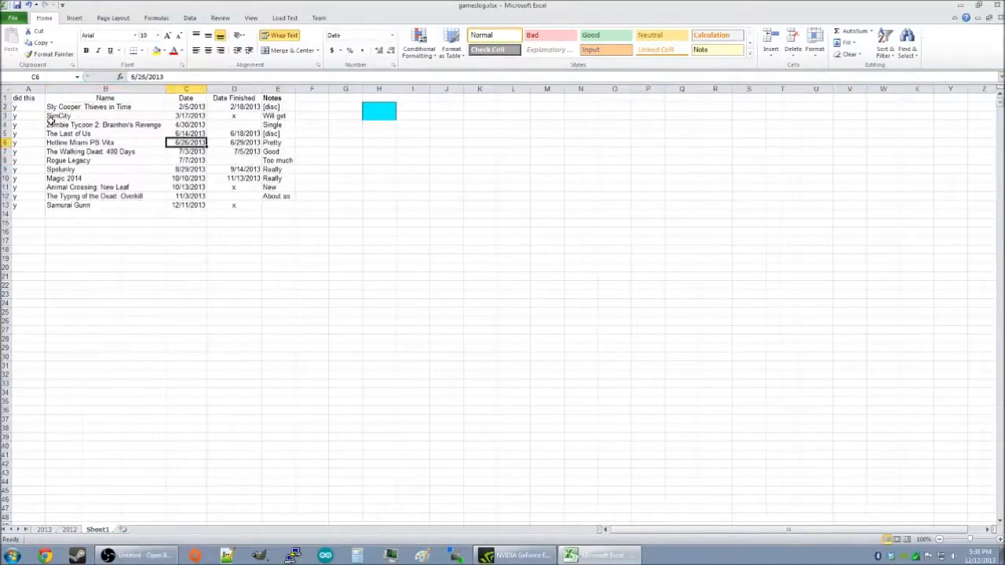
{"action": "left_click", "coordinate": [104, 88]}
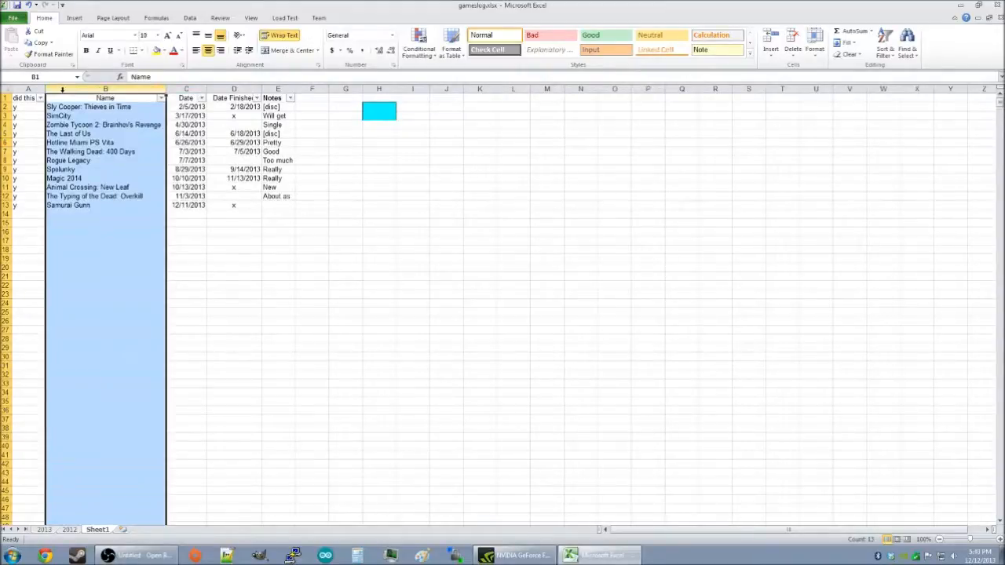
- Insert a game of the year column and mark Sly Cooper and The Last of Us with x
{"action": "right_click", "coordinate": [106, 92]}
{"action": "type", "text": "game of the year"}
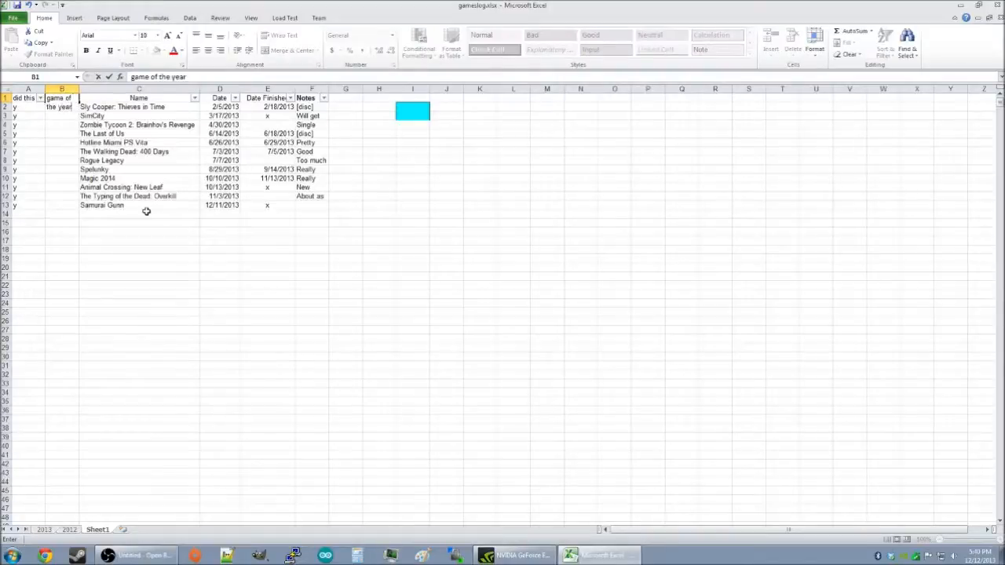
{"action": "type", "text": "worth?"}
{"action": "left_click", "coordinate": [61, 105]}
{"action": "type", "text": "x"}
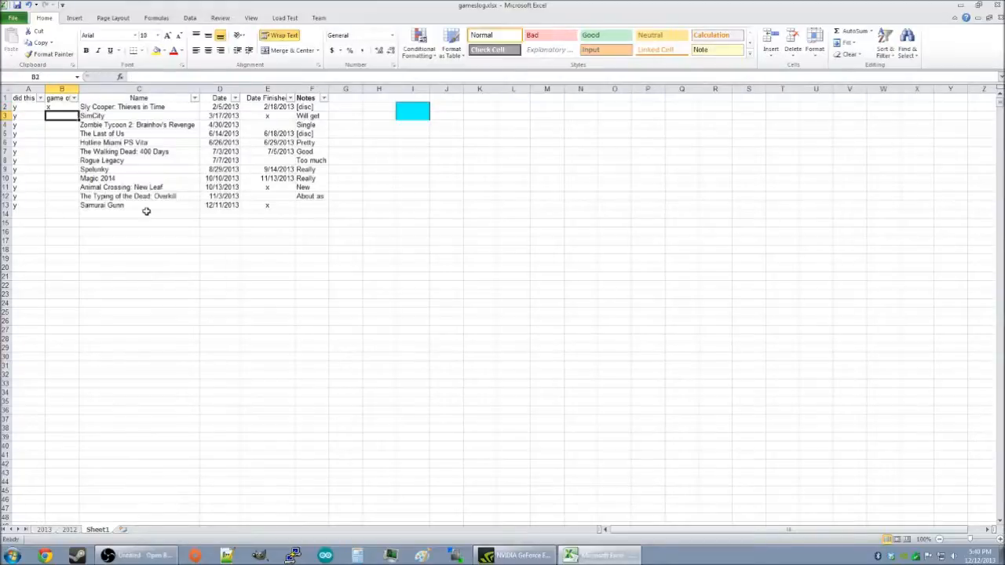
{"action": "left_click", "coordinate": [61, 141]}
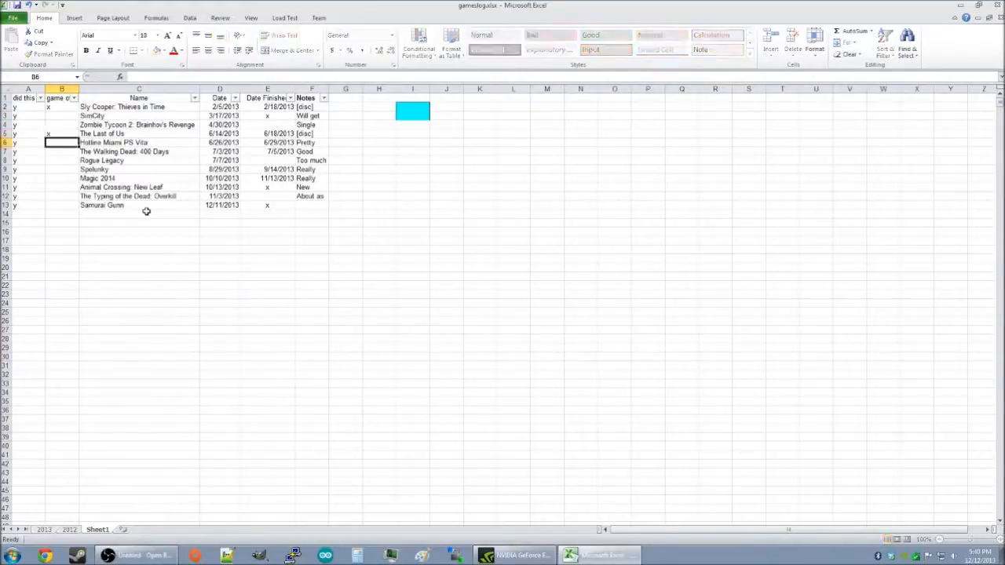
{"action": "left_click", "coordinate": [138, 141]}
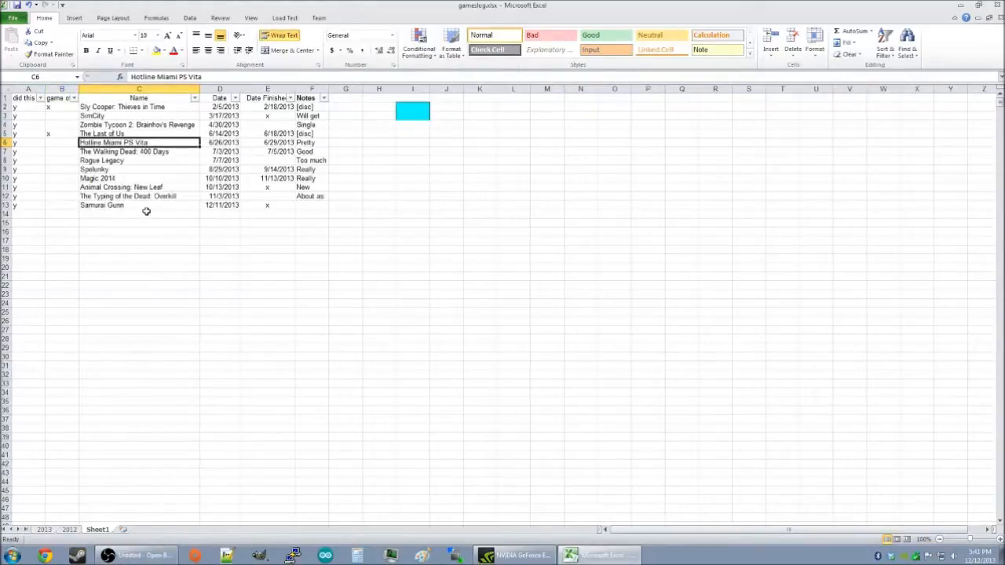
{"action": "left_click", "coordinate": [61, 161]}
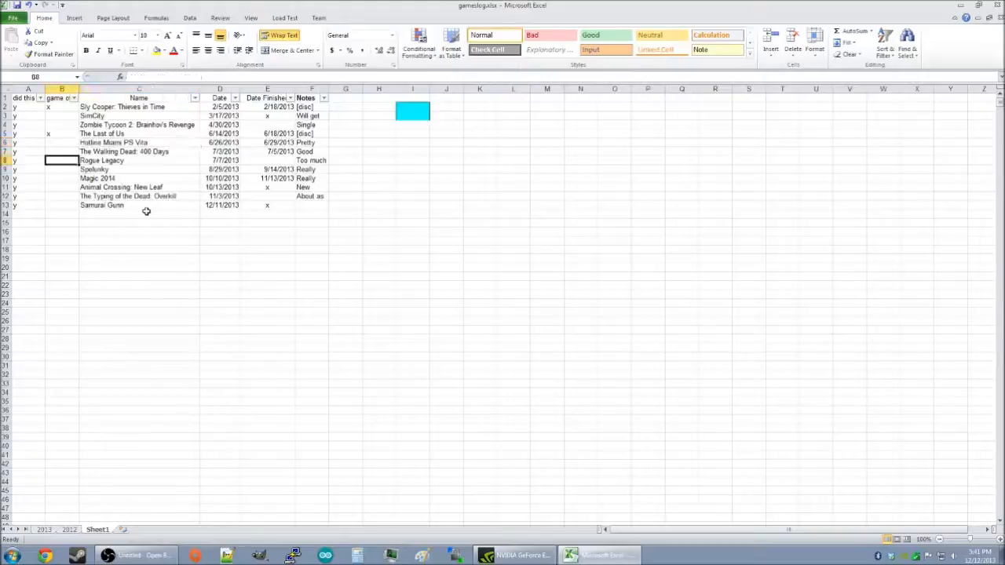
{"action": "left_click", "coordinate": [62, 179]}
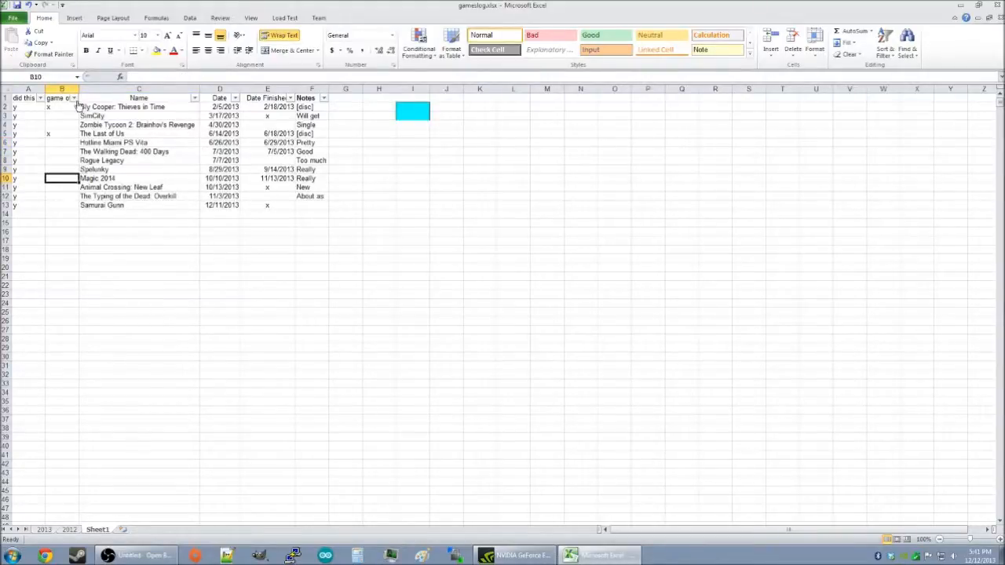
- Filter the game of the year column so only the two x-marked games show
{"action": "left_click", "coordinate": [74, 98]}
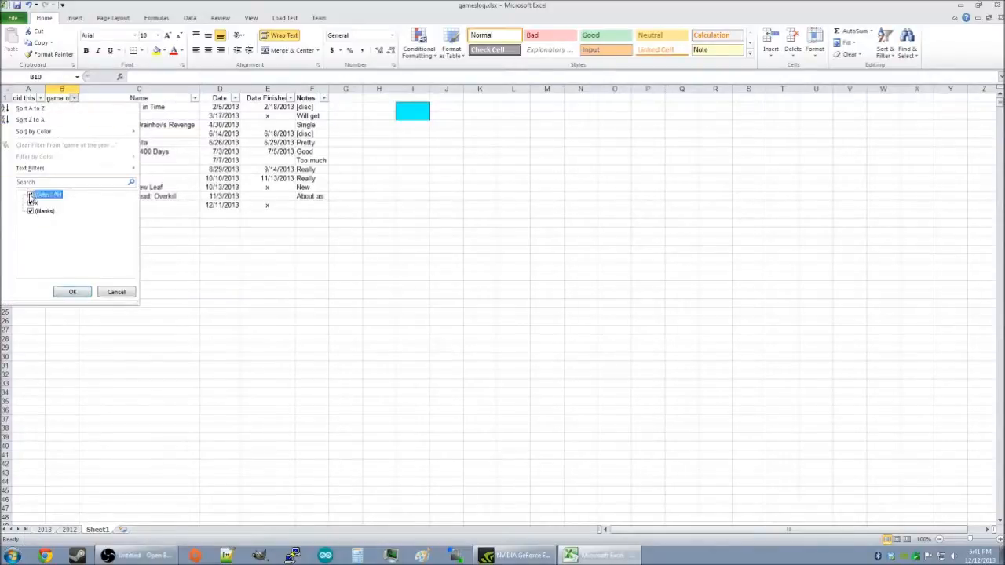
{"action": "left_click", "coordinate": [73, 291]}
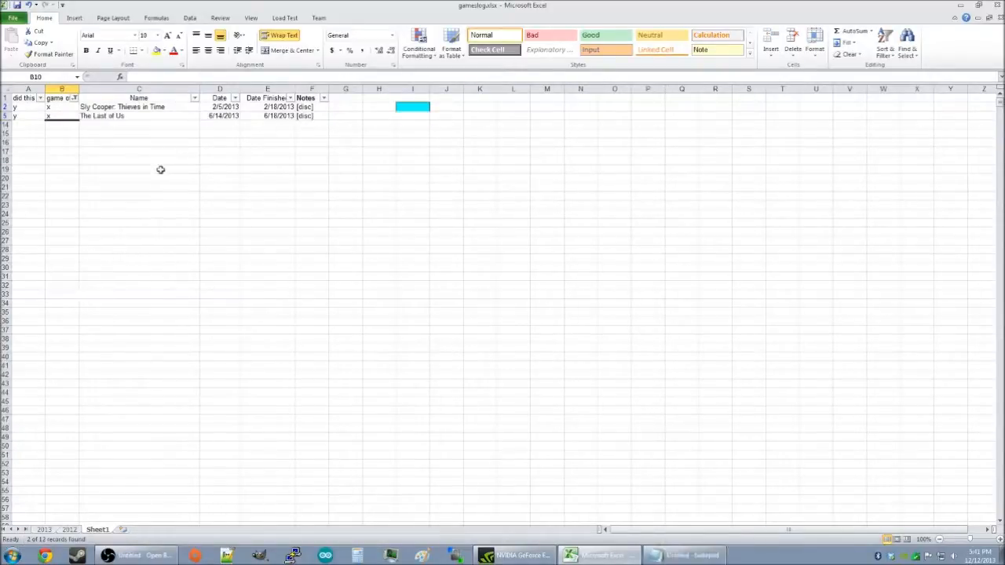
{"action": "left_click", "coordinate": [138, 151]}
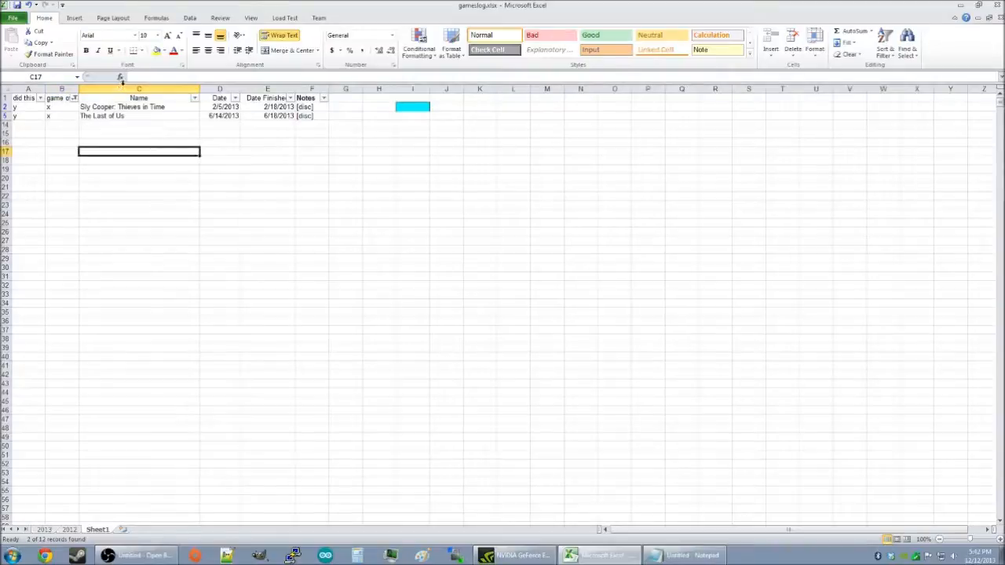
- Insert a coinflip column giving Sly Cooper heads and The Last of Us tails
{"action": "right_click", "coordinate": [139, 97]}
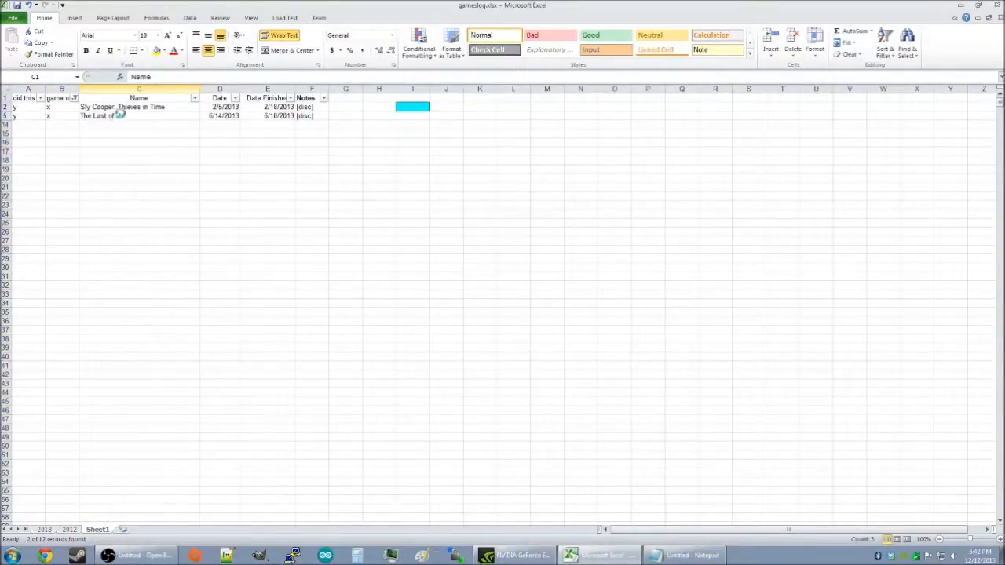
{"action": "left_click", "coordinate": [96, 88]}
{"action": "type", "text": "coin"}
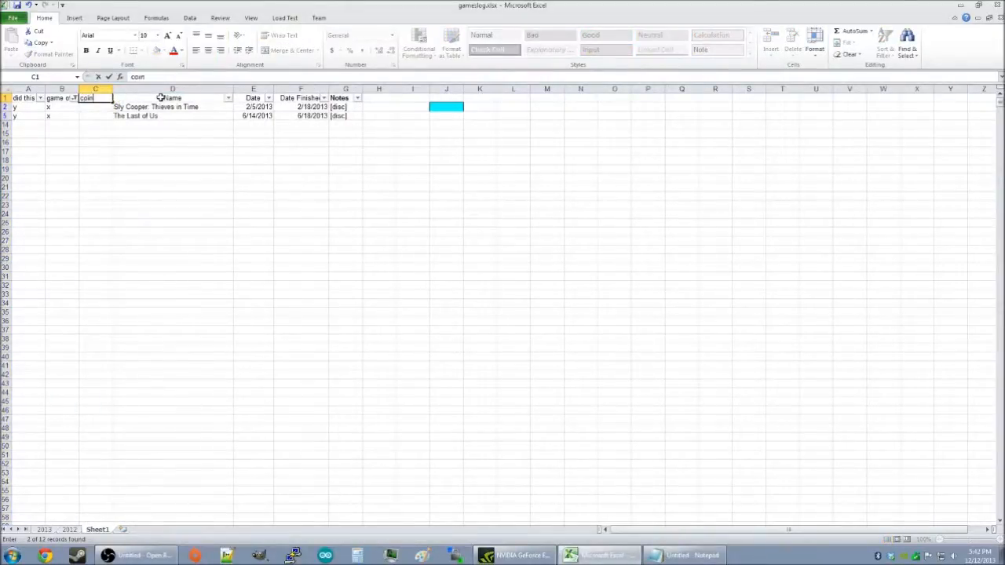
{"action": "key", "text": "Return"}
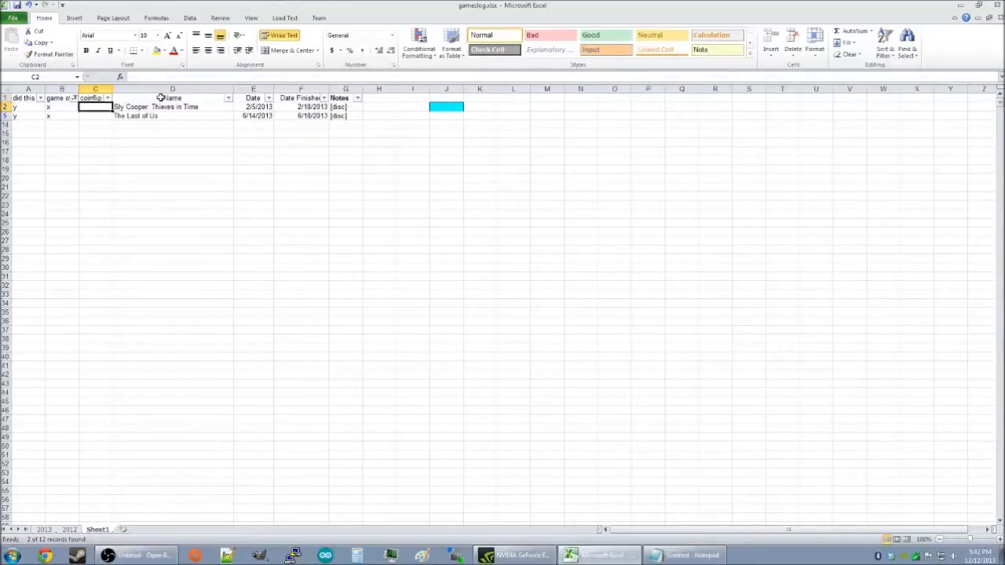
{"action": "type", "text": "heads"}
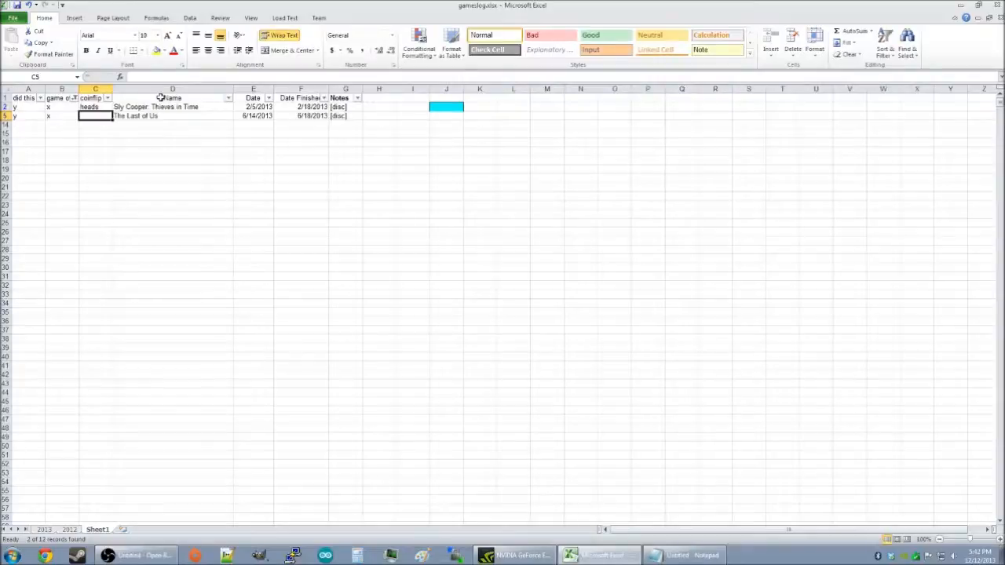
{"action": "type", "text": "tails"}
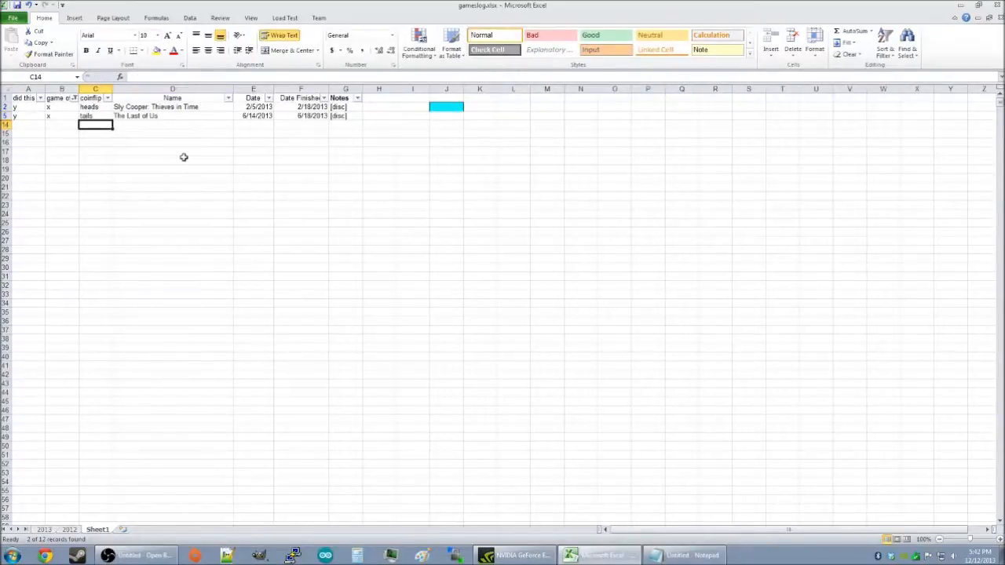
{"action": "left_click", "coordinate": [173, 160]}
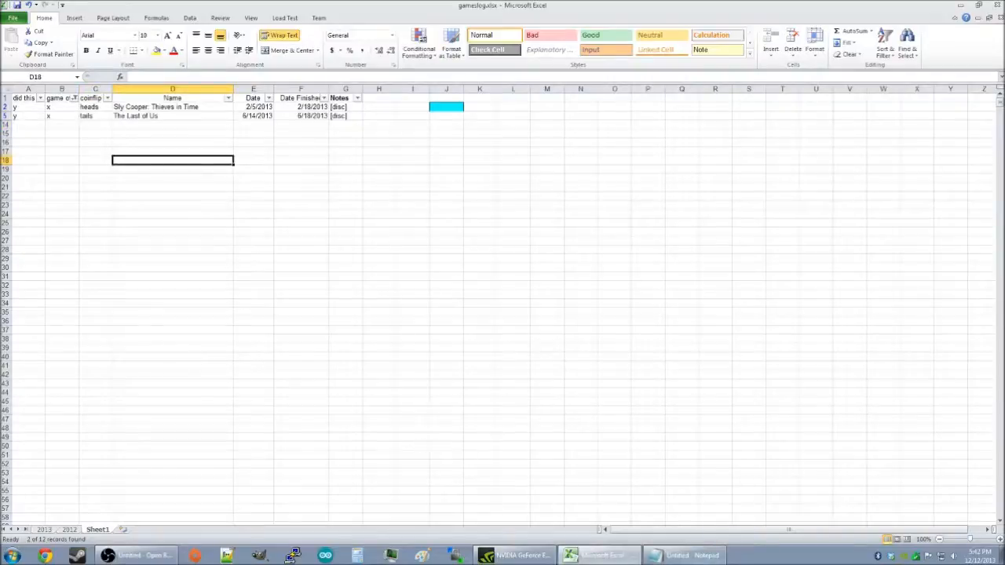
- Copy the =TEXT(RANDBETWEEN(0,1)...) coin flip formula from Notepad into a cell below the table
{"action": "left_click", "coordinate": [683, 556]}
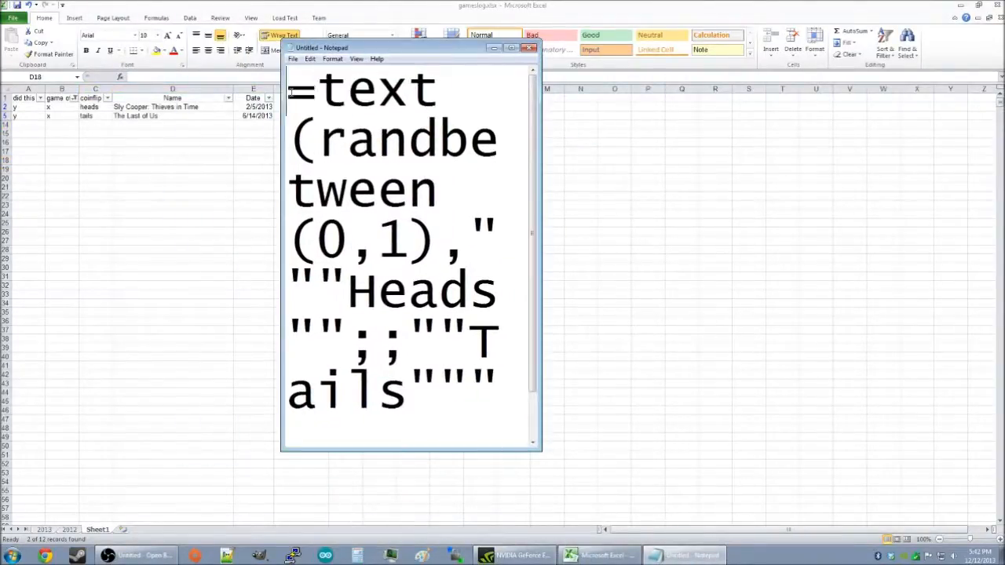
{"action": "key", "text": "ctrl+a"}
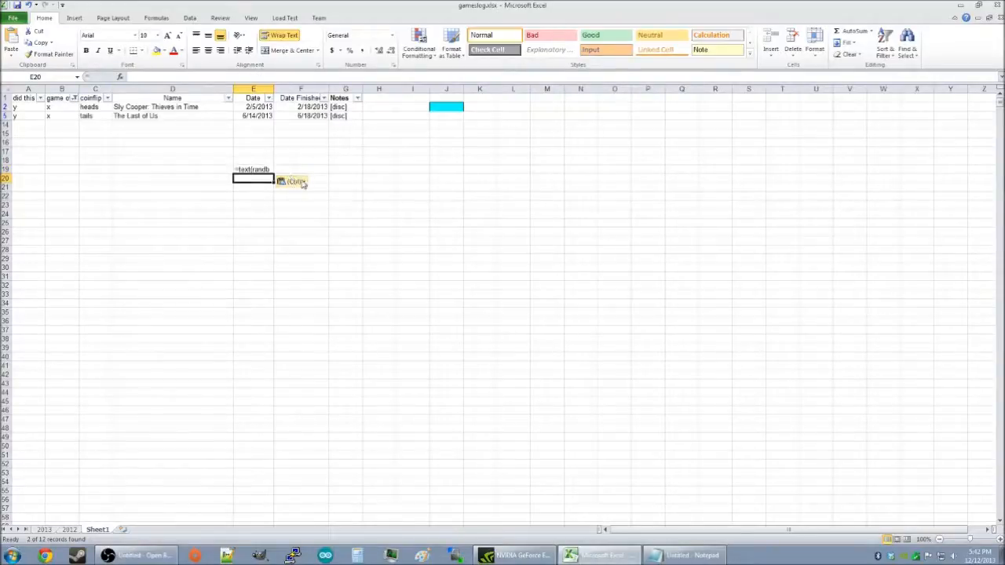
{"action": "left_click", "coordinate": [253, 170]}
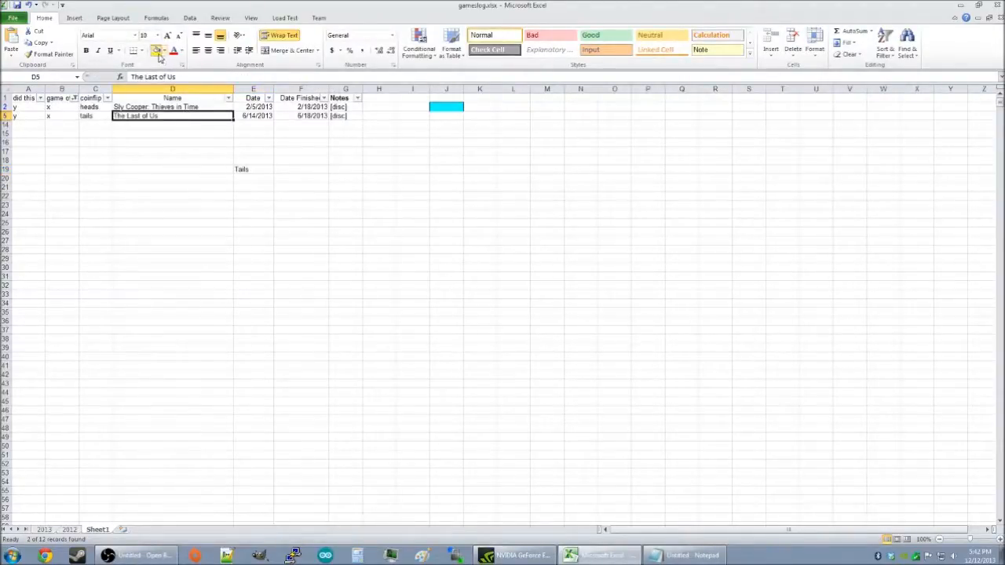
- Fill The Last of Us cell yellow and increase its font size up to 28
{"action": "left_click", "coordinate": [154, 35]}
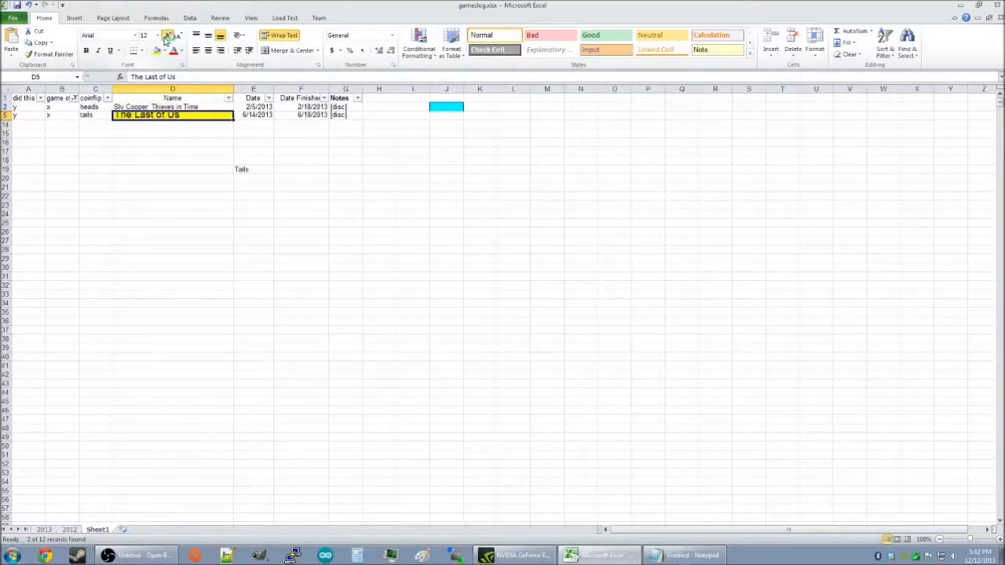
{"action": "left_click", "coordinate": [163, 35]}
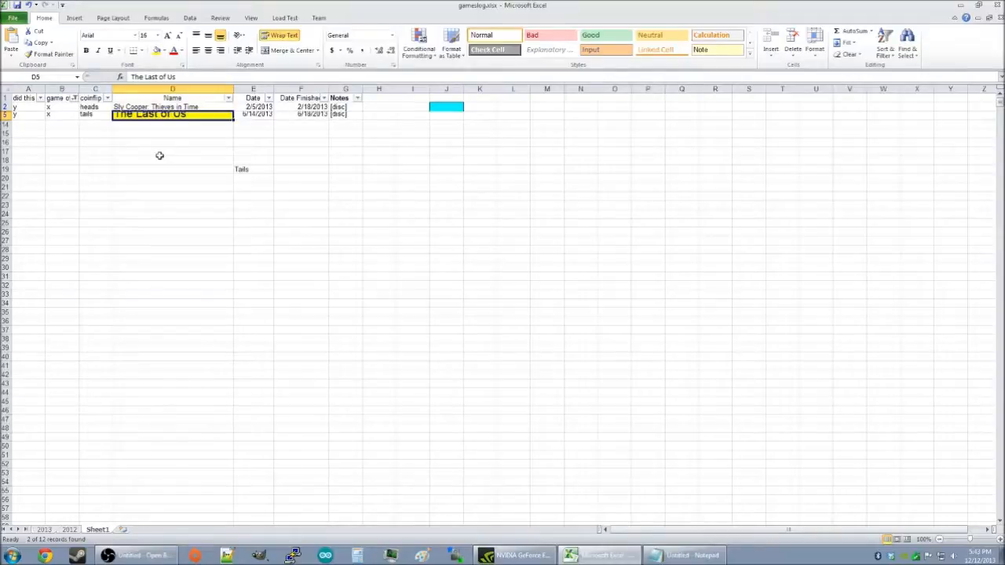
{"action": "left_click", "coordinate": [173, 195]}
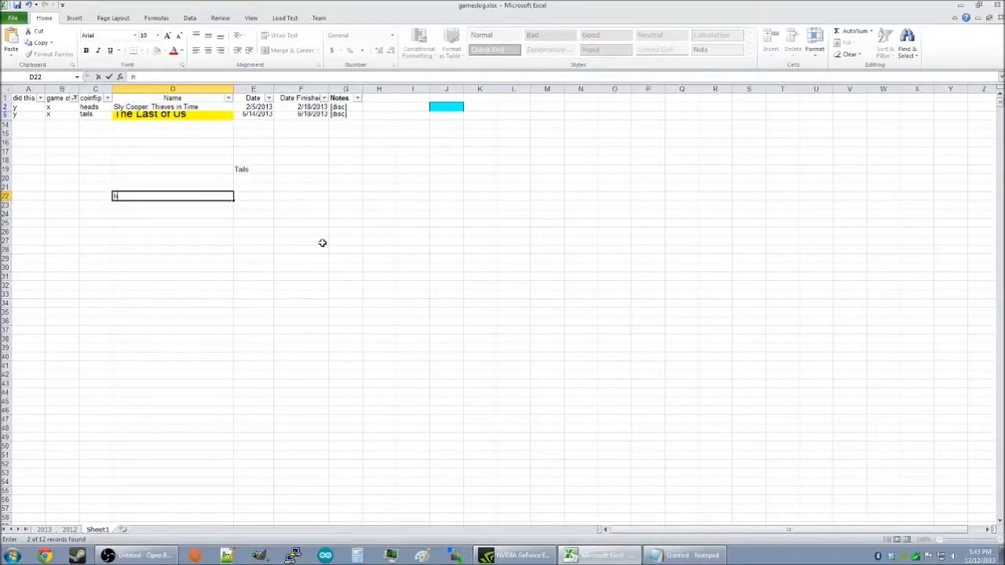
{"action": "type", "text": "http://"}
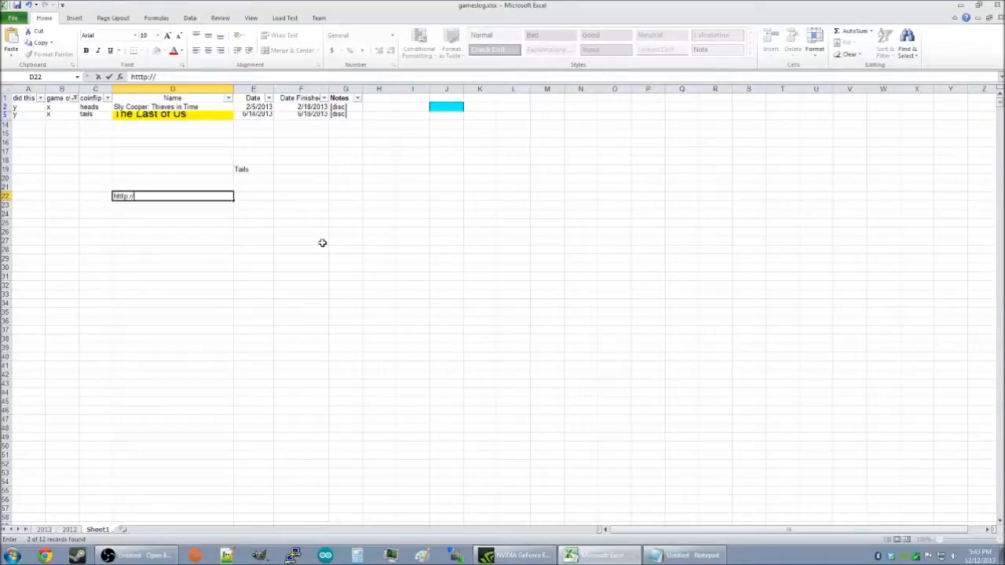
{"action": "type", "text": "twitter.com/"}
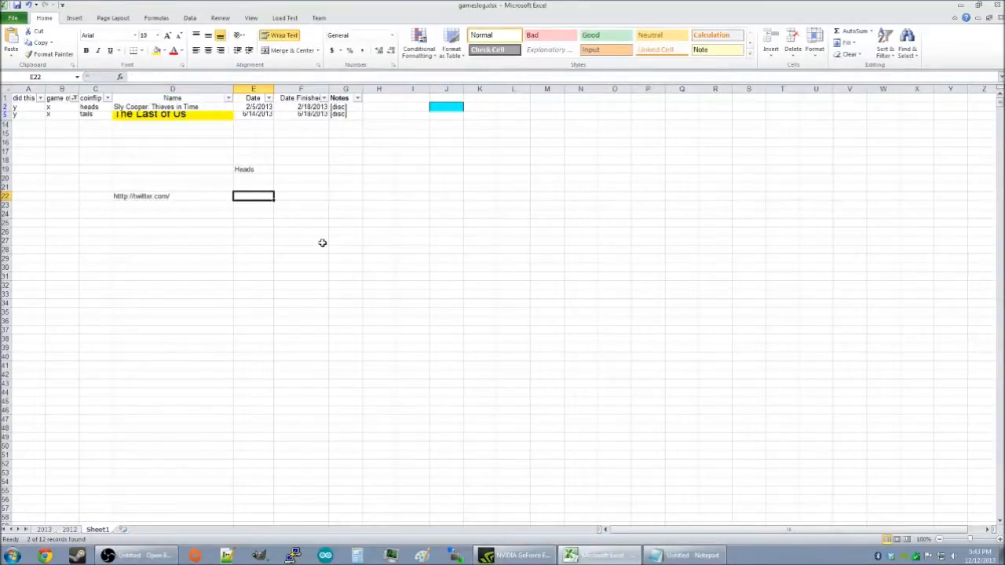
{"action": "type", "text": "zfleeman"}
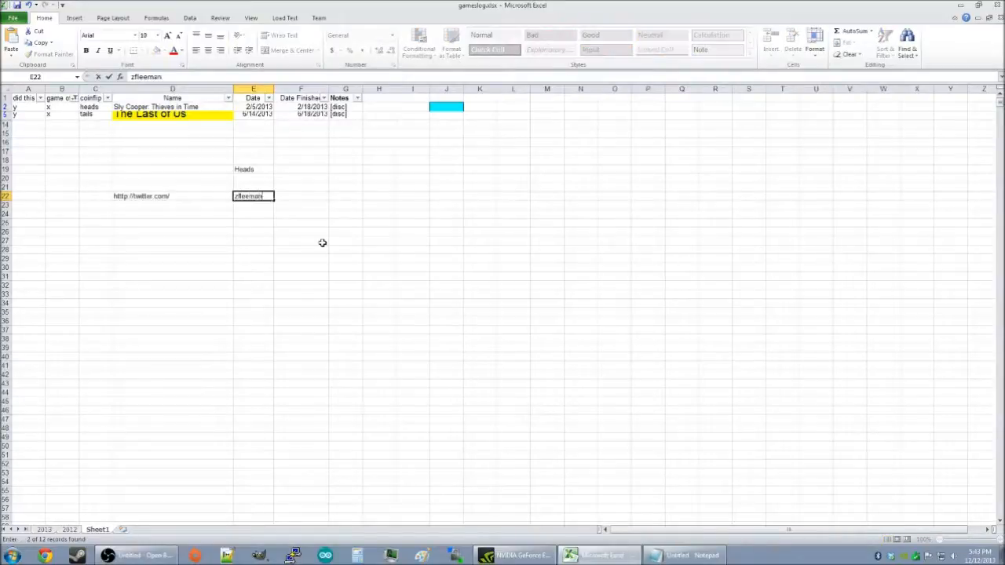
{"action": "left_click", "coordinate": [301, 194]}
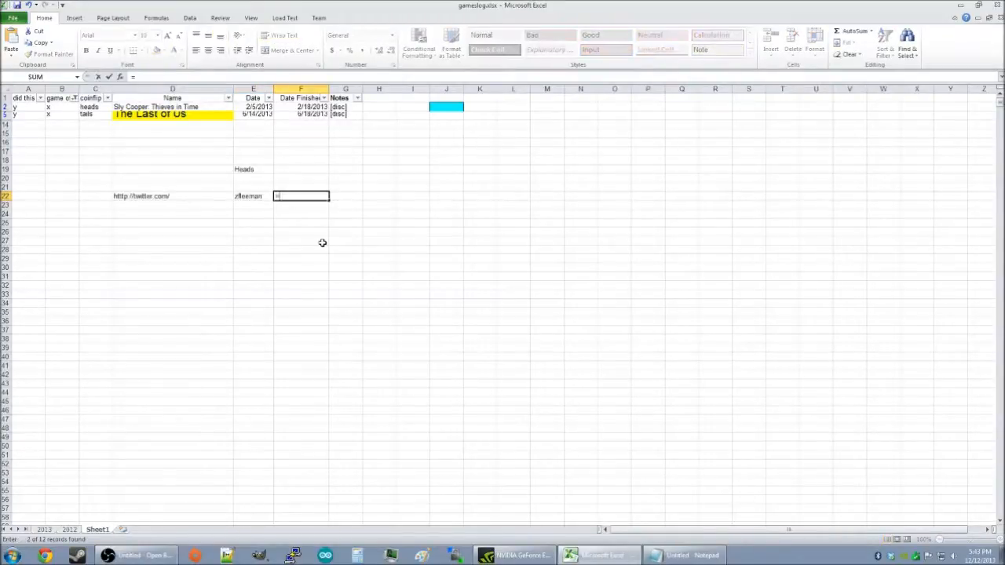
{"action": "type", "text": "C"}
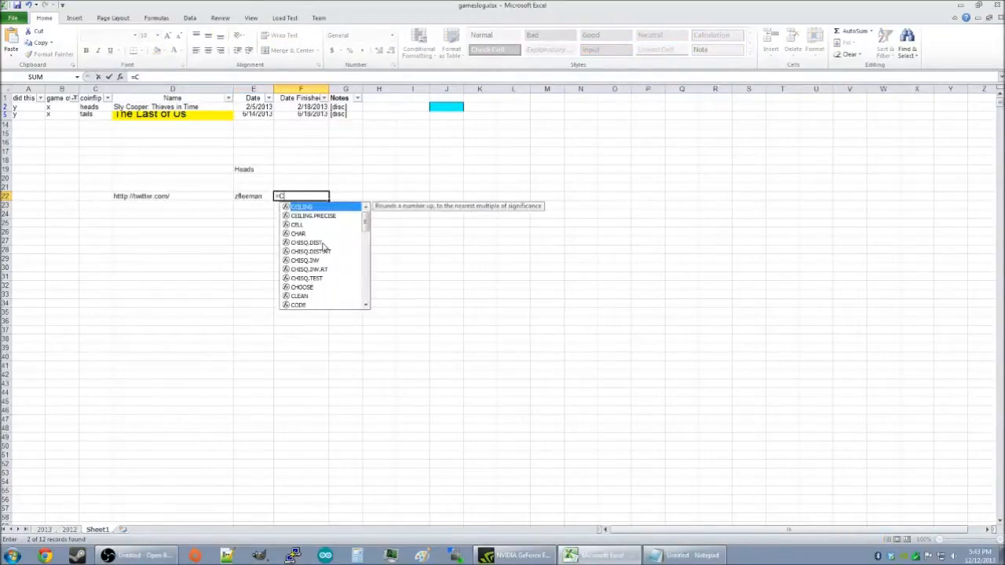